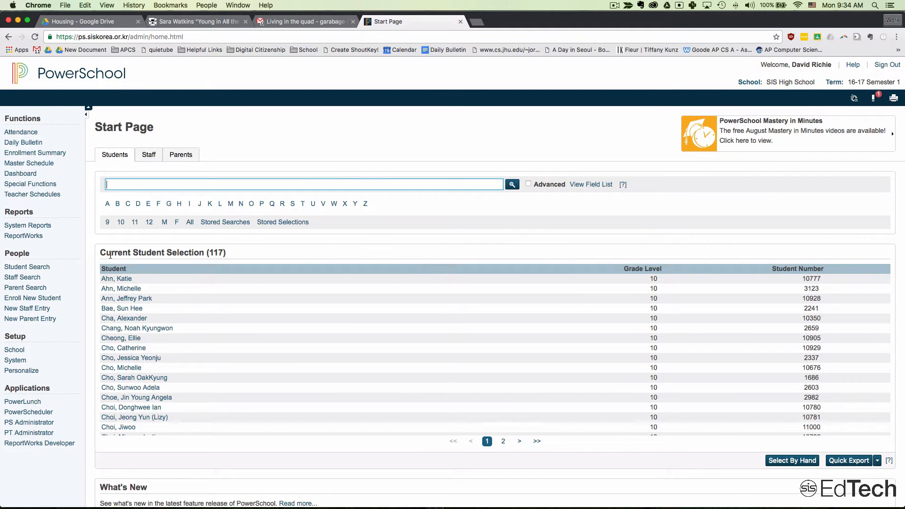
# Step: Select all 117 grade 10 students from the Start Page grade level link
pyautogui.click(121, 221)
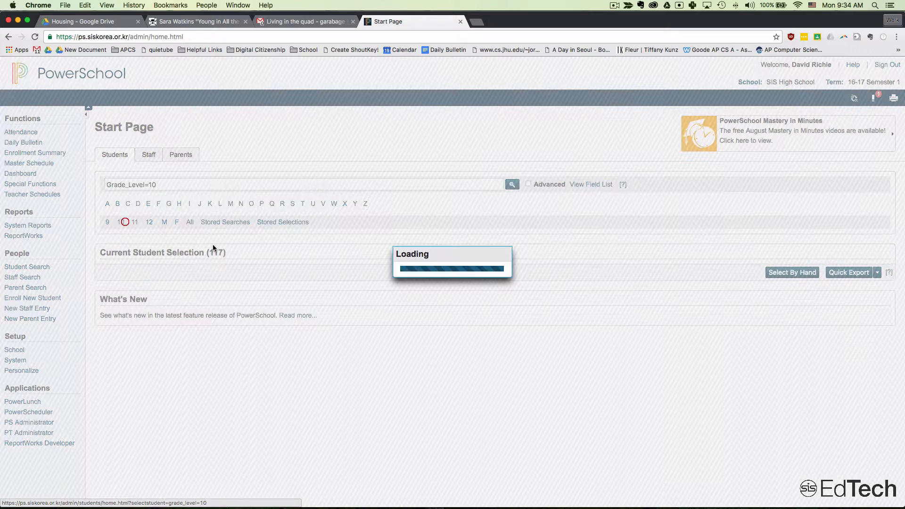
pyautogui.click(121, 221)
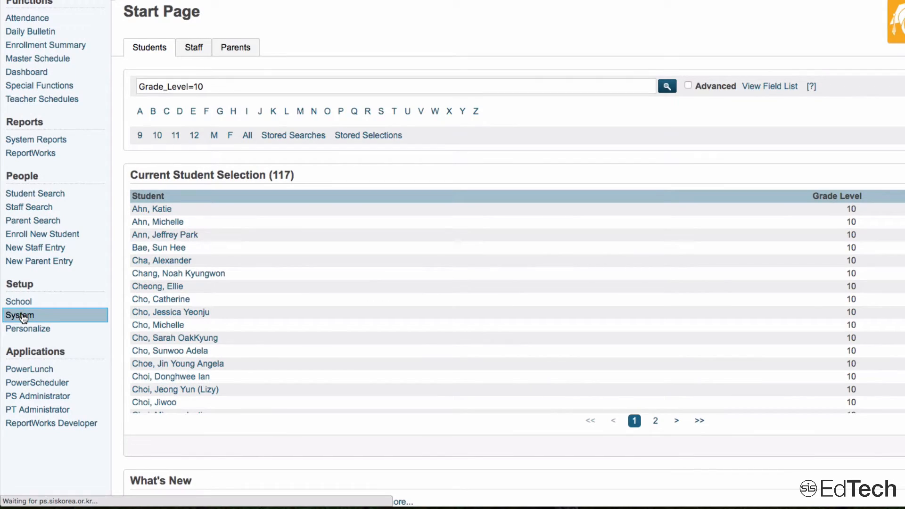
# Step: Go to System Administrator and open Page and Data Management
pyautogui.click(20, 315)
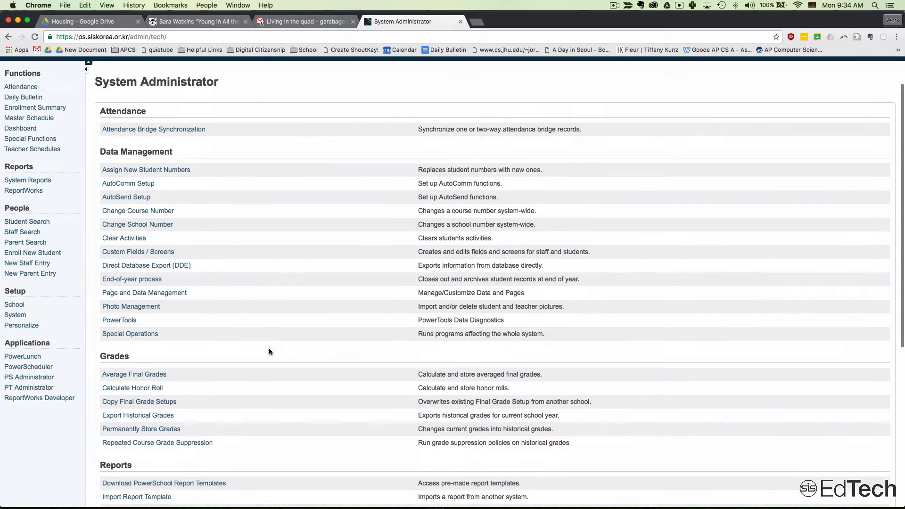
pyautogui.scroll(-3)
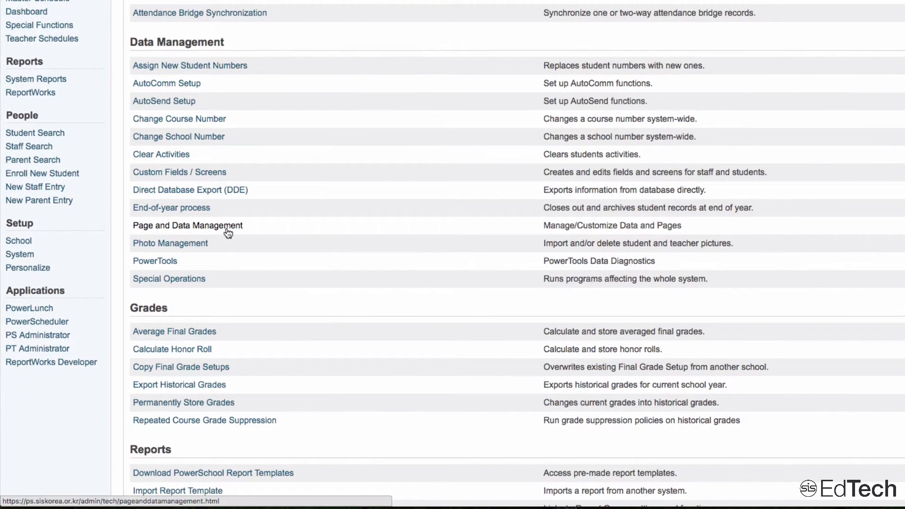
pyautogui.click(187, 225)
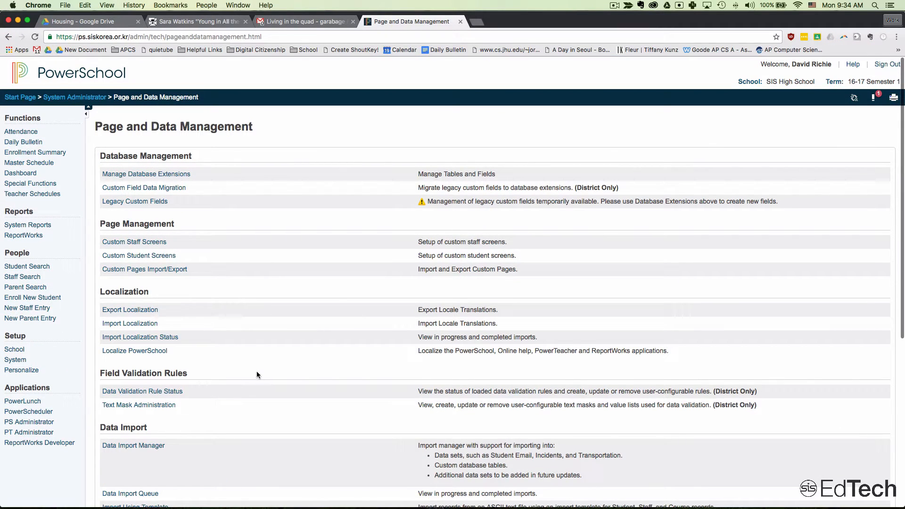
pyautogui.scroll(-3)
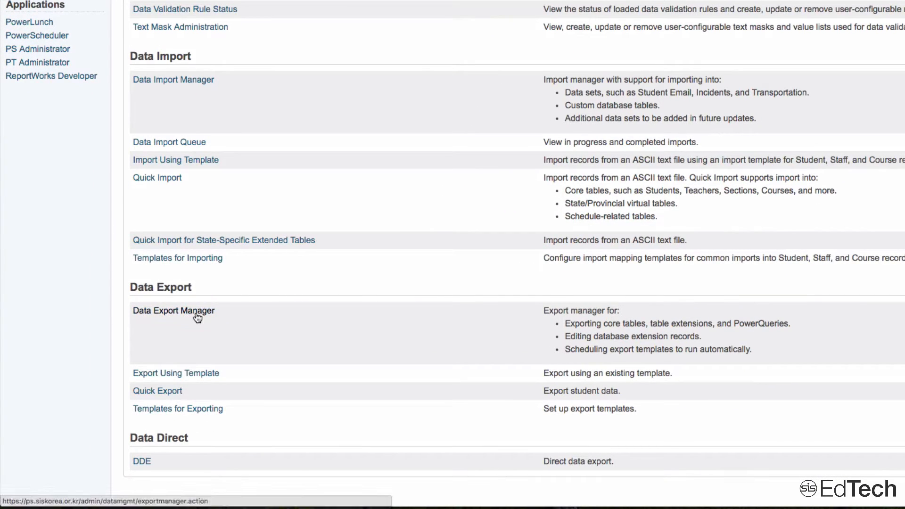
# Step: Open Data Export Manager, set Category to Show All, and browse Export From options
pyautogui.click(172, 310)
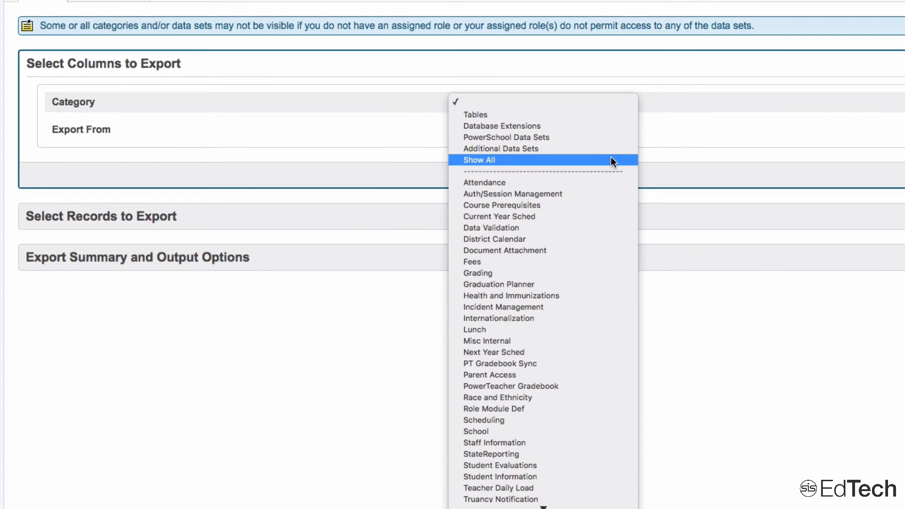
pyautogui.click(477, 160)
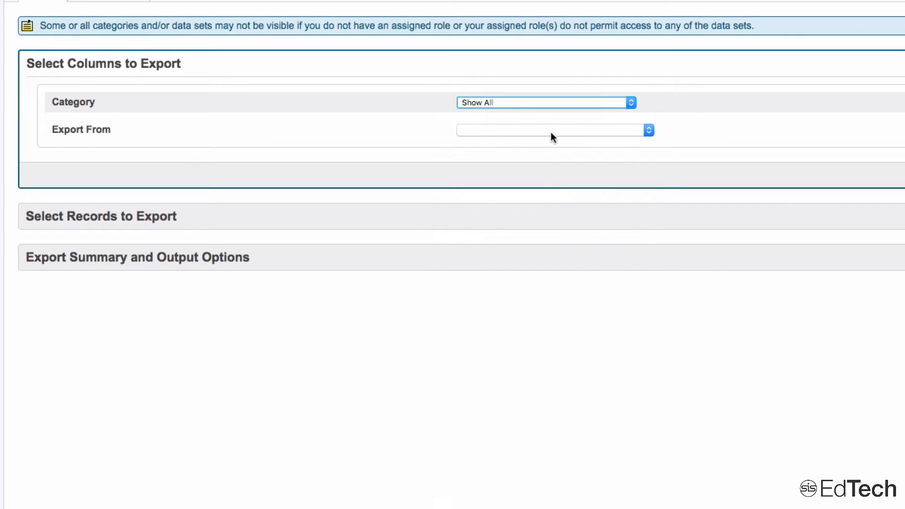
pyautogui.click(554, 129)
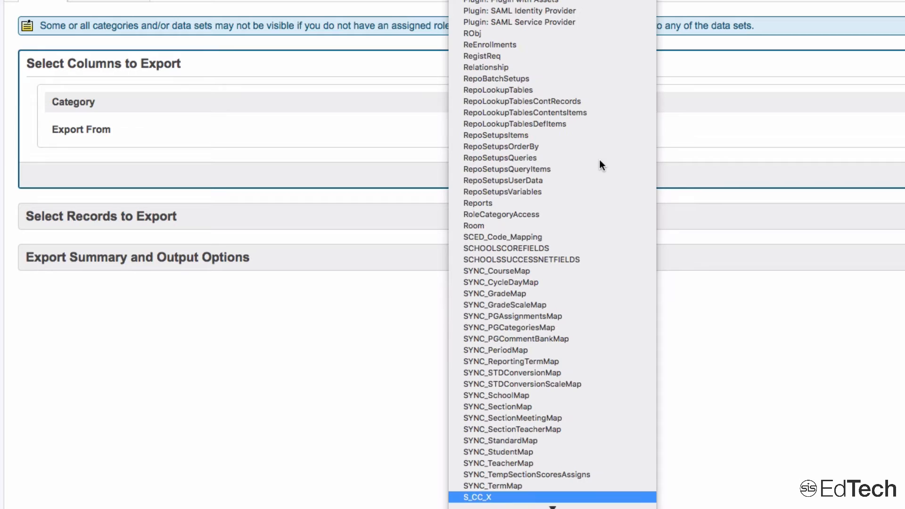
pyautogui.scroll(-3)
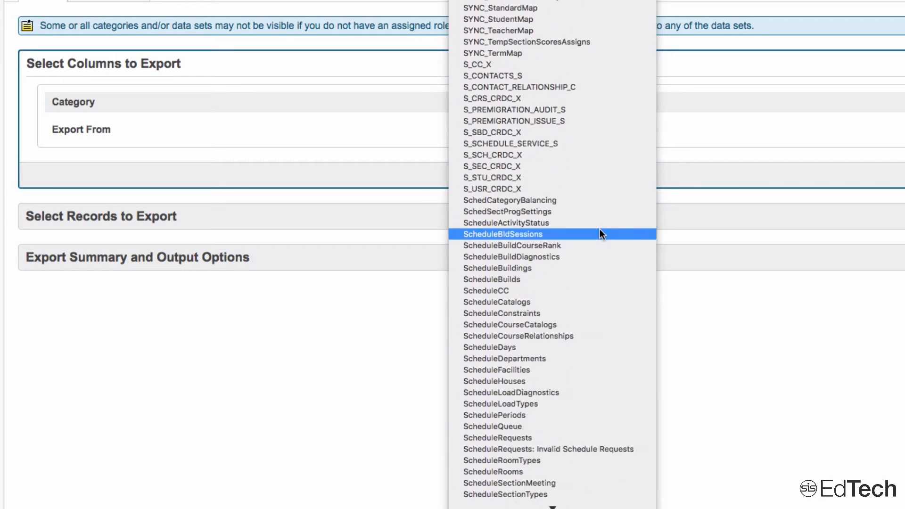
pyautogui.scroll(-3)
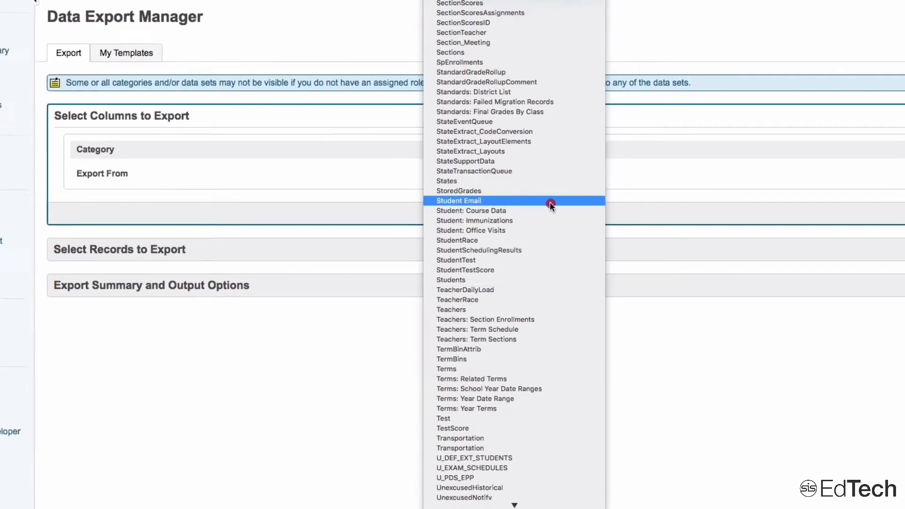
# Step: Export from Student Email, unchecking SchoolID to keep First_Name, Last_Name, Email, Grade_Level
pyautogui.click(457, 200)
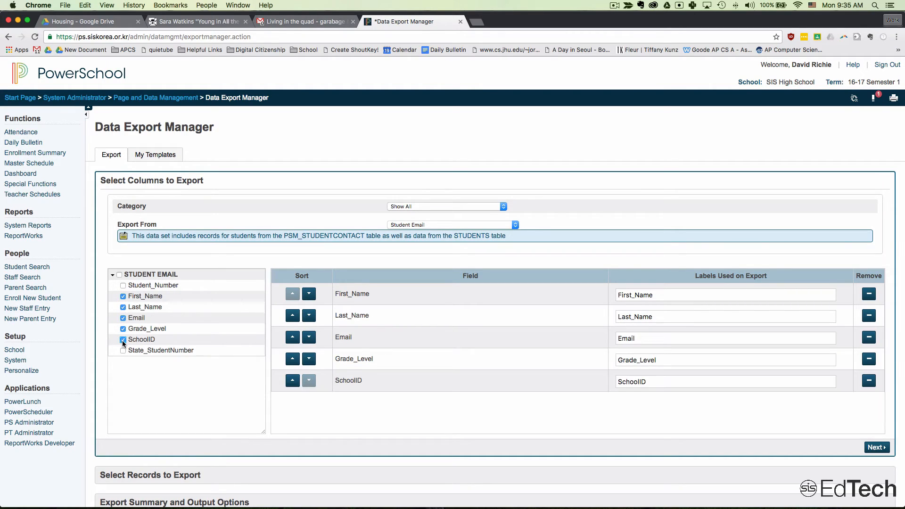
pyautogui.click(123, 339)
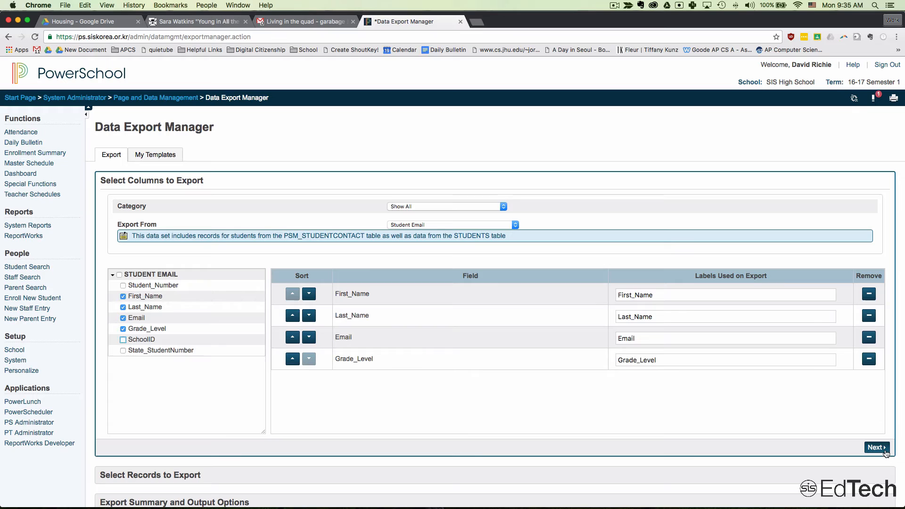
# Step: Keep the 117-student selection and export tab-delimited to student_email_export.txt
pyautogui.click(876, 447)
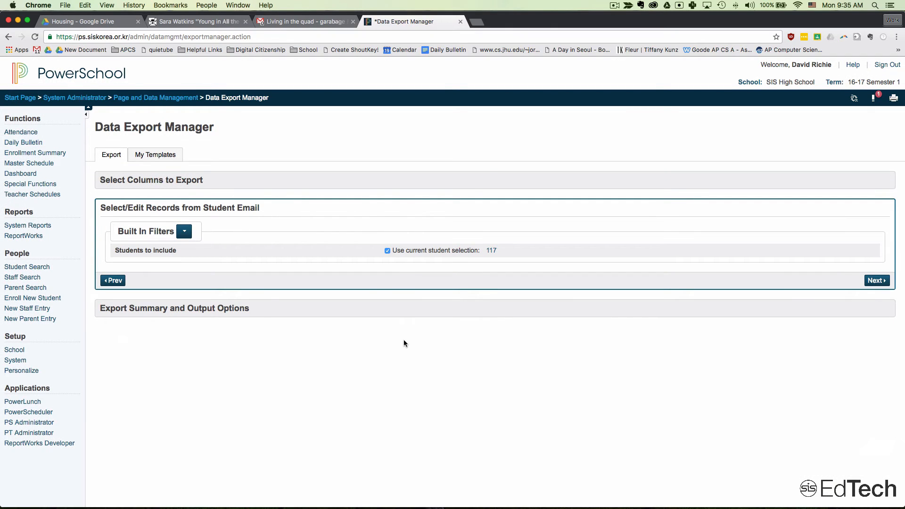
pyautogui.moveTo(856, 289)
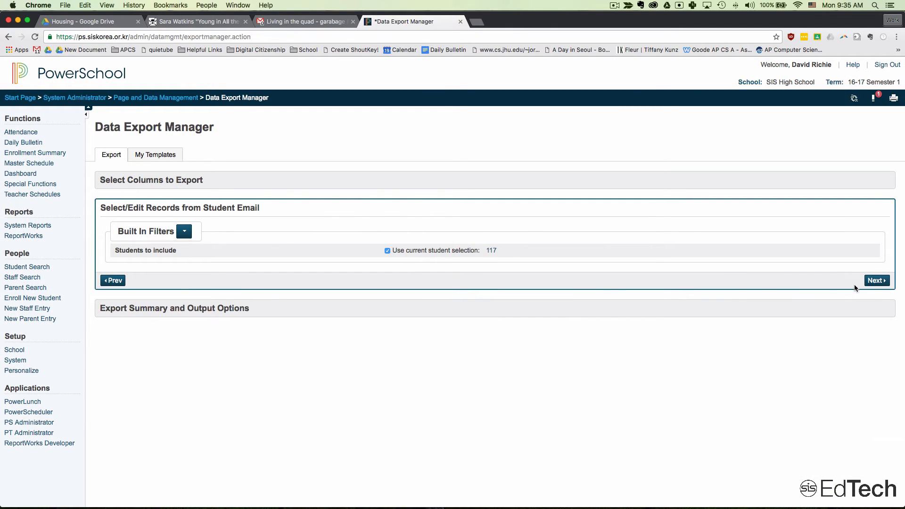
pyautogui.click(876, 281)
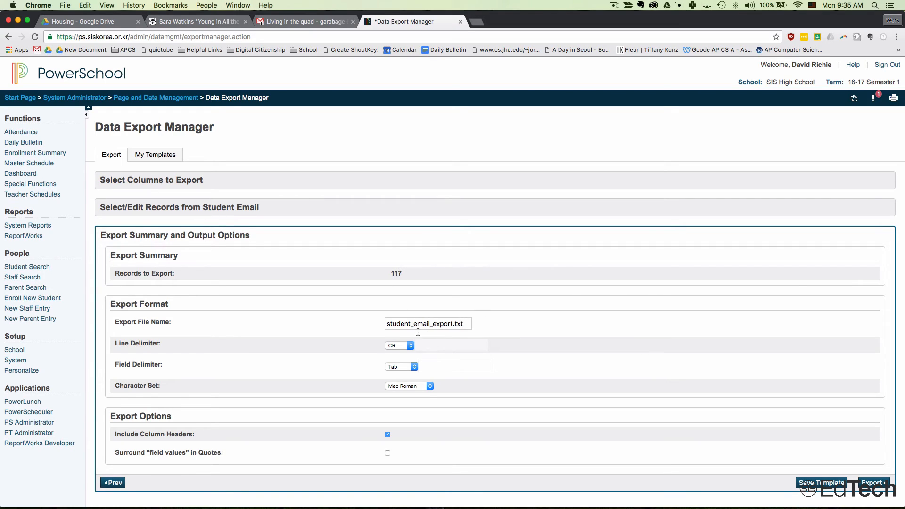
pyautogui.moveTo(433, 376)
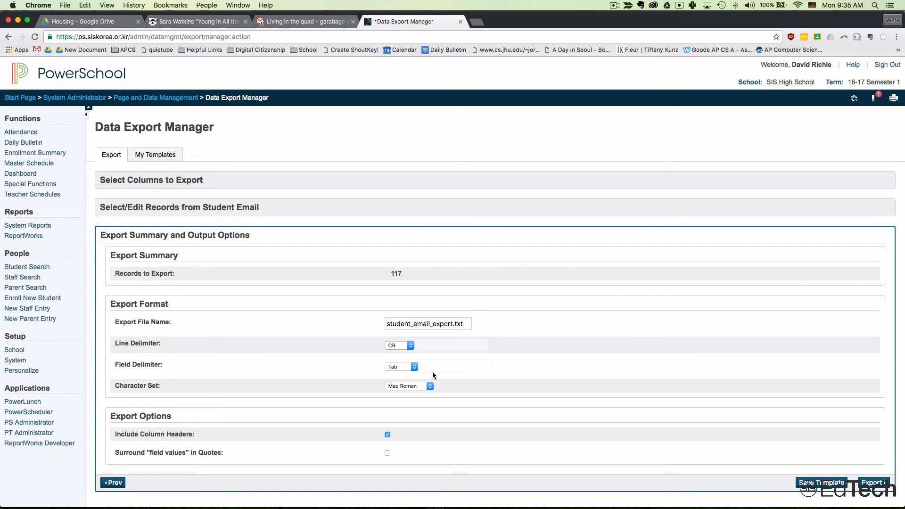
pyautogui.click(872, 483)
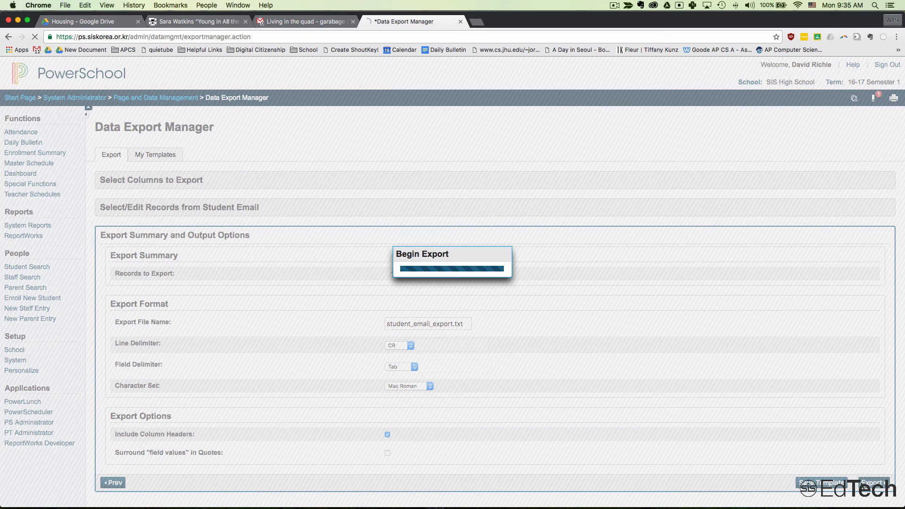